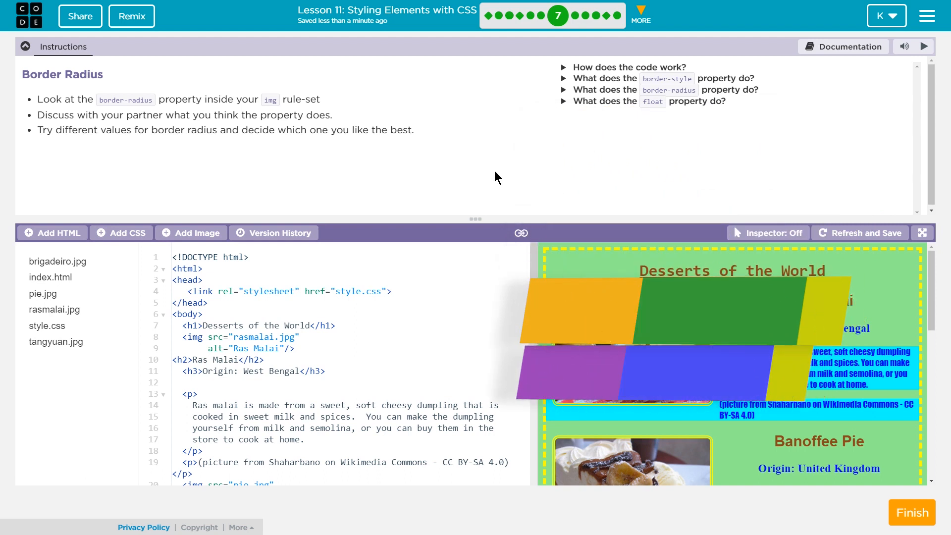
- Locate the stylesheet name in the link tag and switch to style.css
left_click(859, 233)
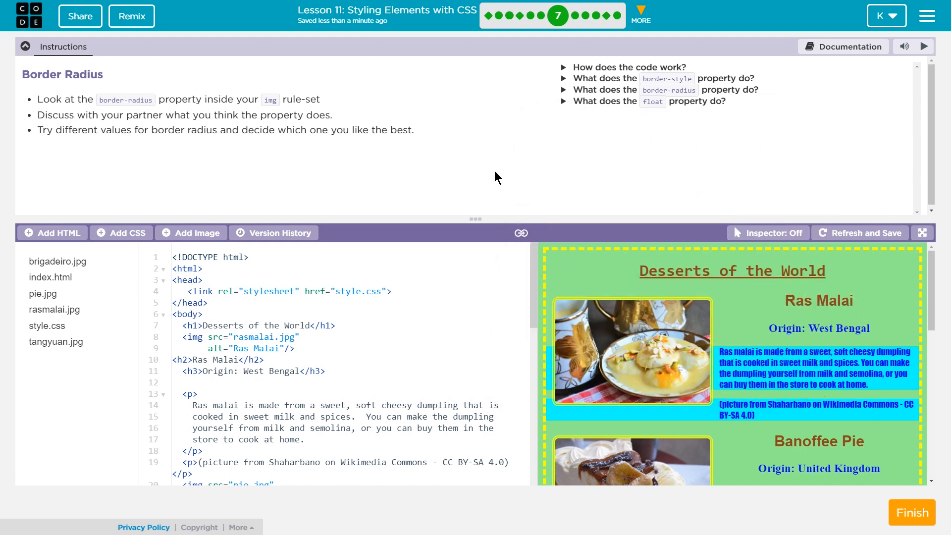
mouse_move(556, 15)
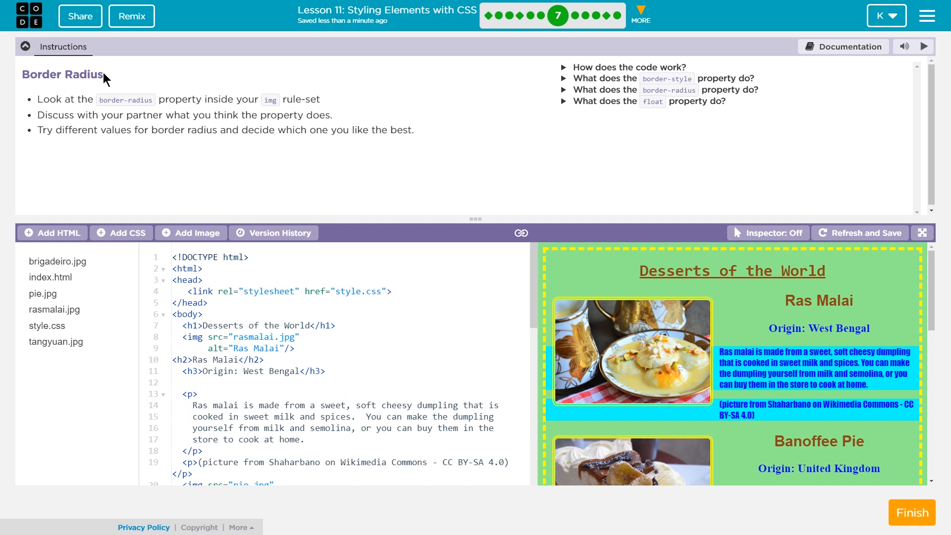
mouse_move(274, 168)
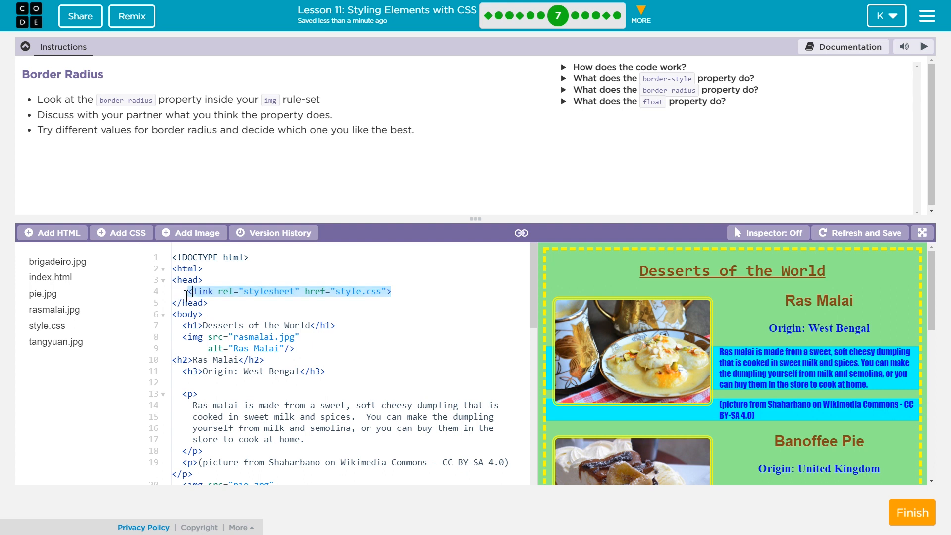
mouse_move(189, 269)
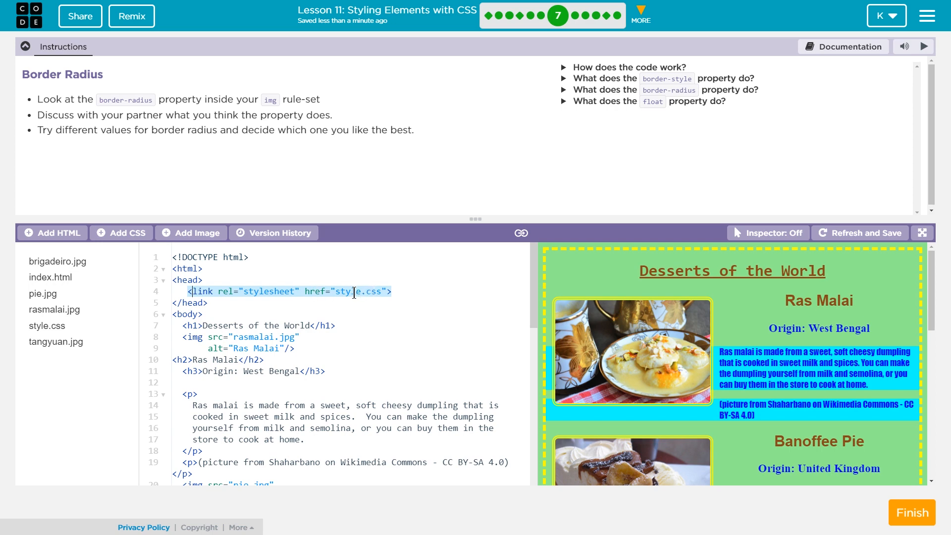
double_click(348, 292)
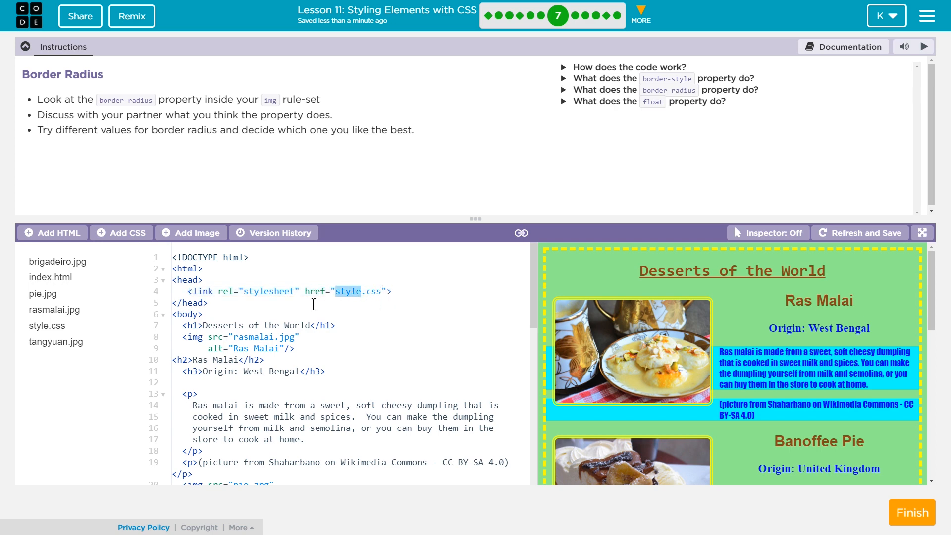
left_click(47, 326)
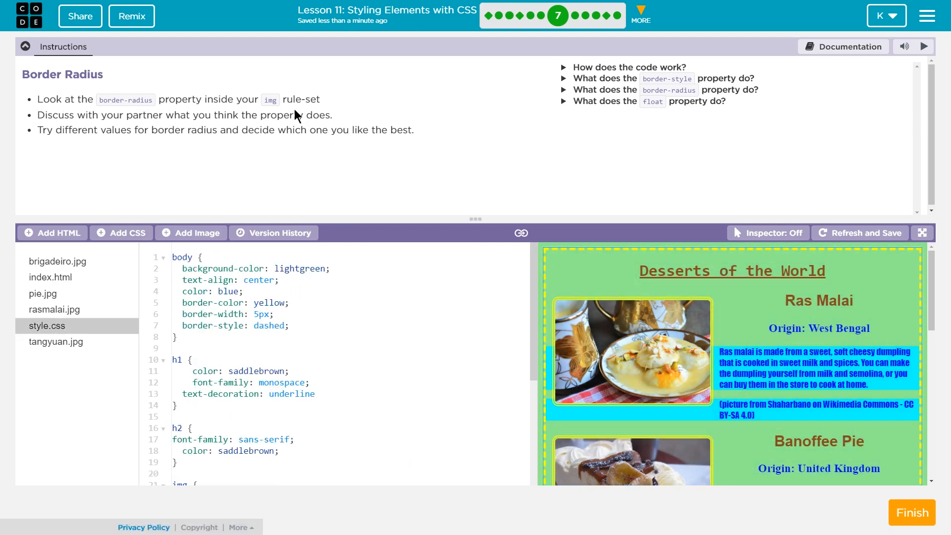
scroll("down", 3)
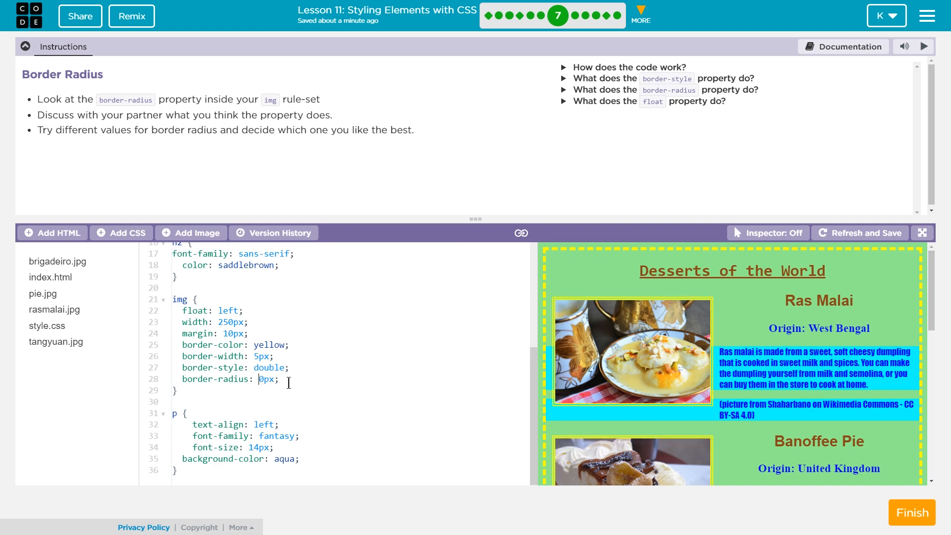
- Change the img border-radius from 0px, trying 25px and settling on 45px for rounded corners
key("Backspace")
type("25")
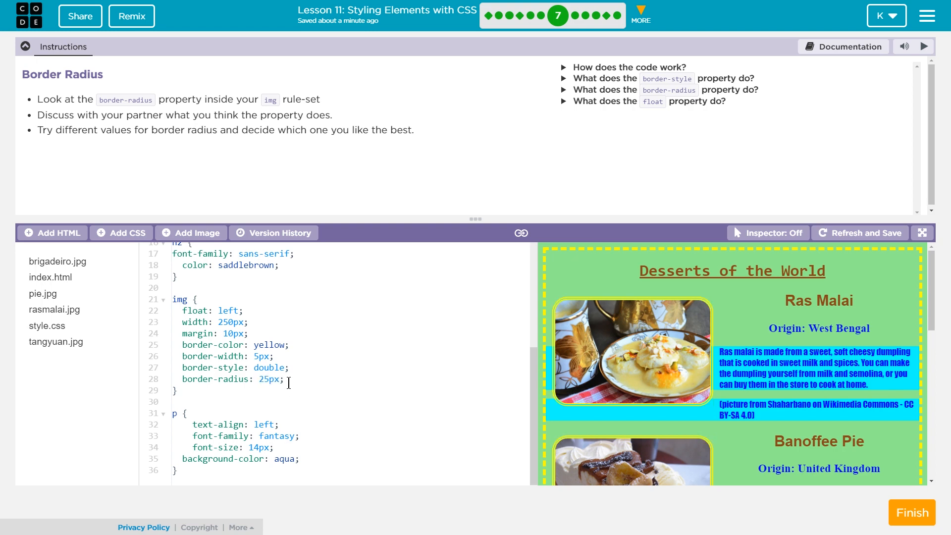
key("Backspace")
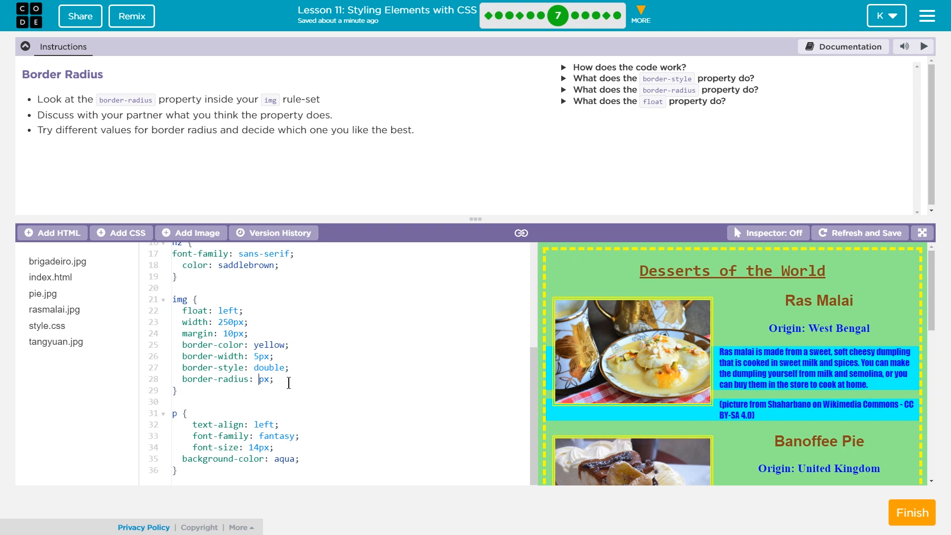
type("45")
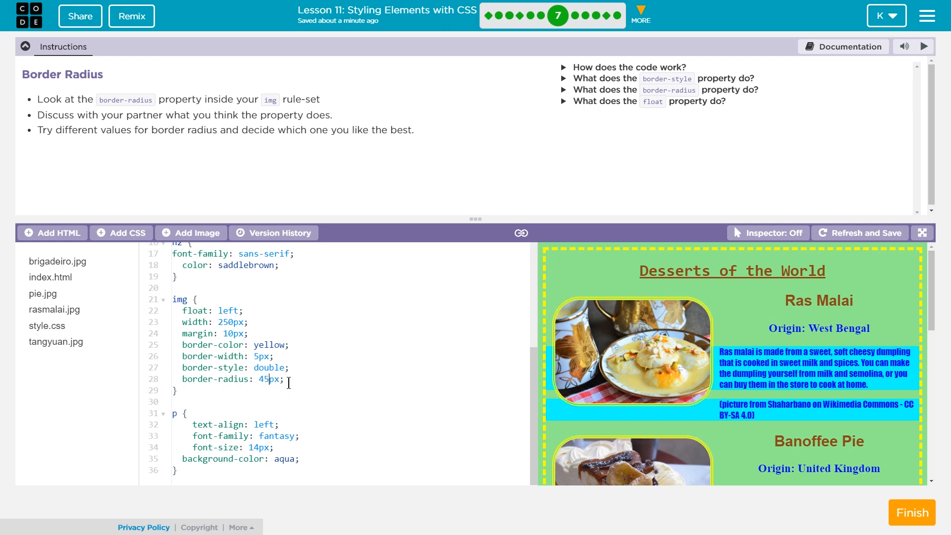
key("Backspace")
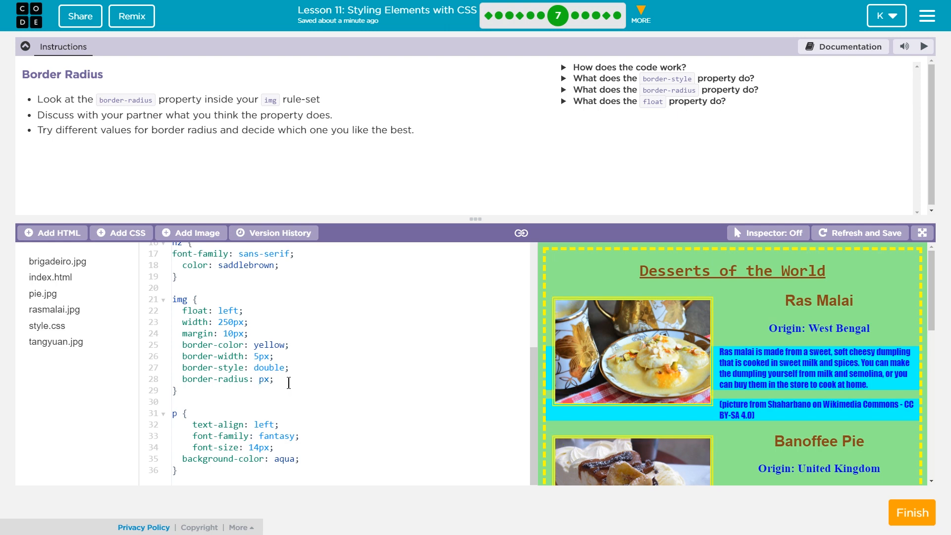
type("8")
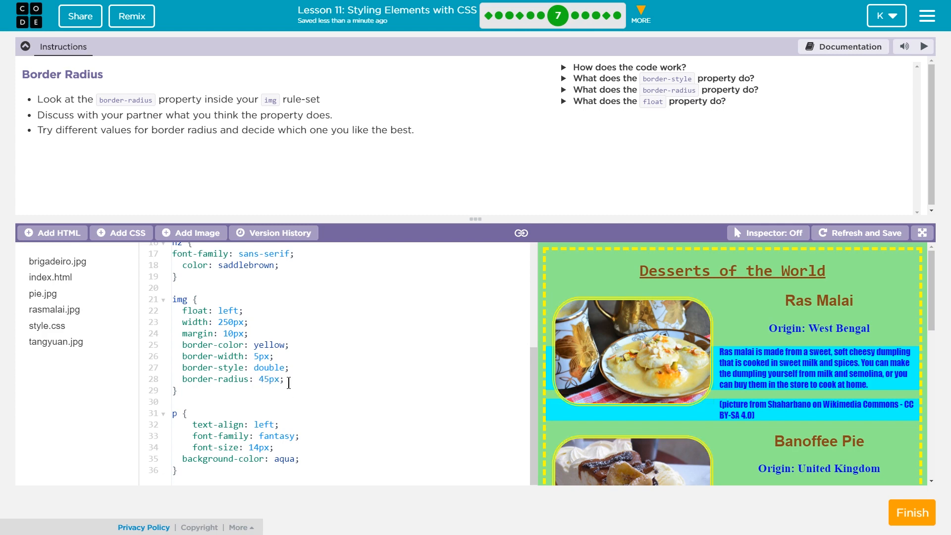
mouse_move(397, 195)
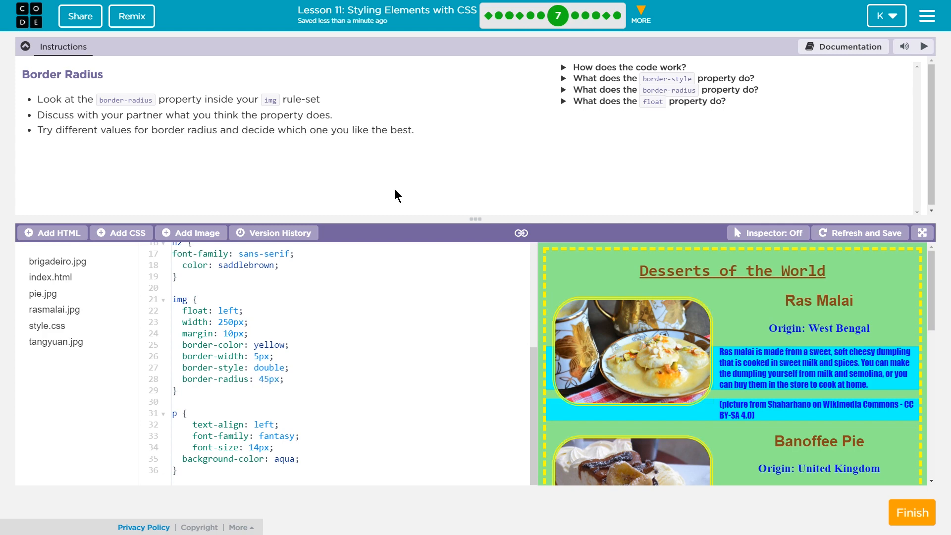
mouse_move(624, 261)
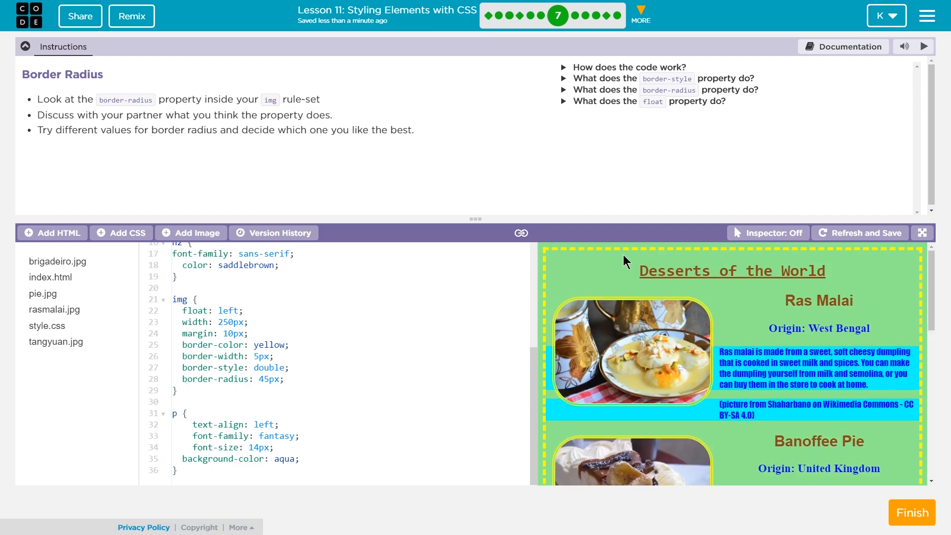
mouse_move(511, 173)
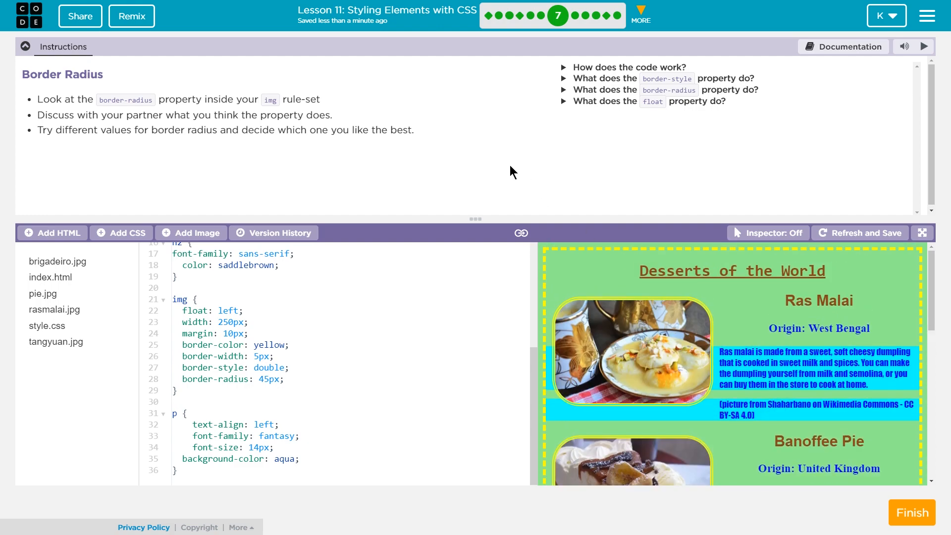